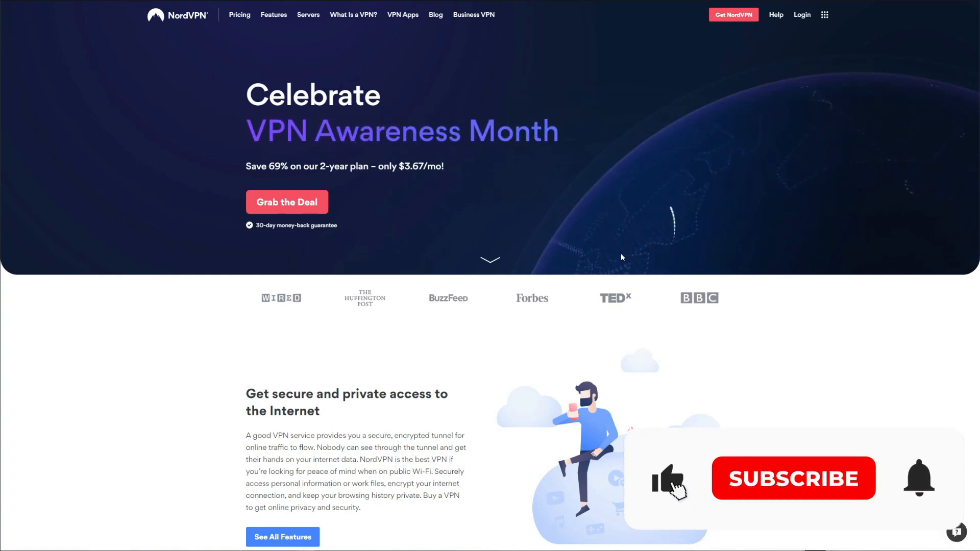
# - Start checkout for the advertised 2-year VPN Awareness Month deal from the homepage
pyautogui.click(793, 478)
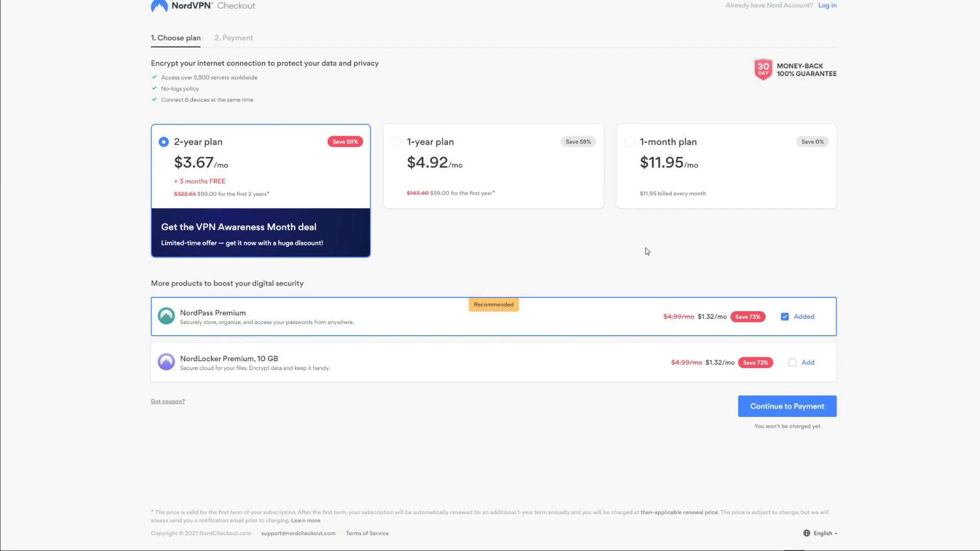
# - Scroll through the 2-year, 1-year and 1-month plan cards, then down the homepage offer
pyautogui.scroll(-3)
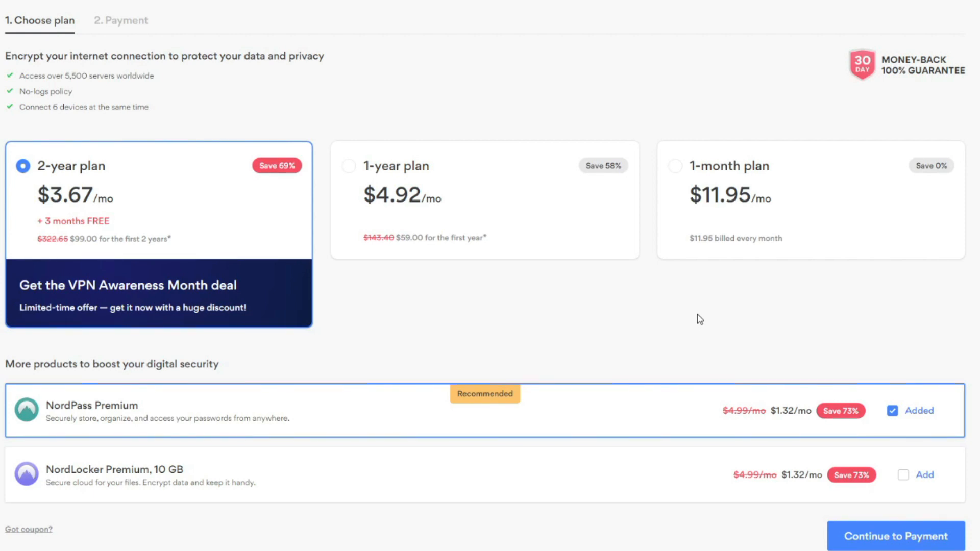
pyautogui.moveTo(319, 100)
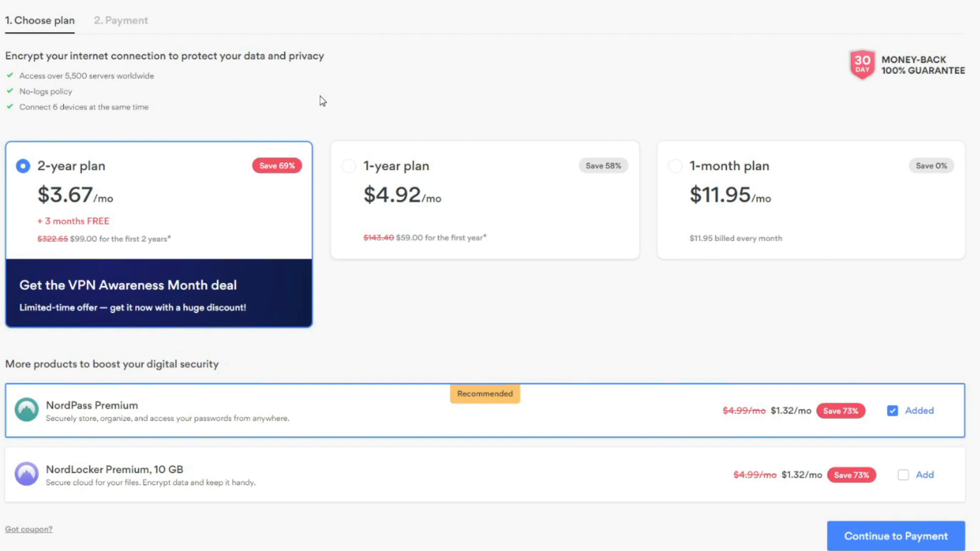
pyautogui.moveTo(337, 210)
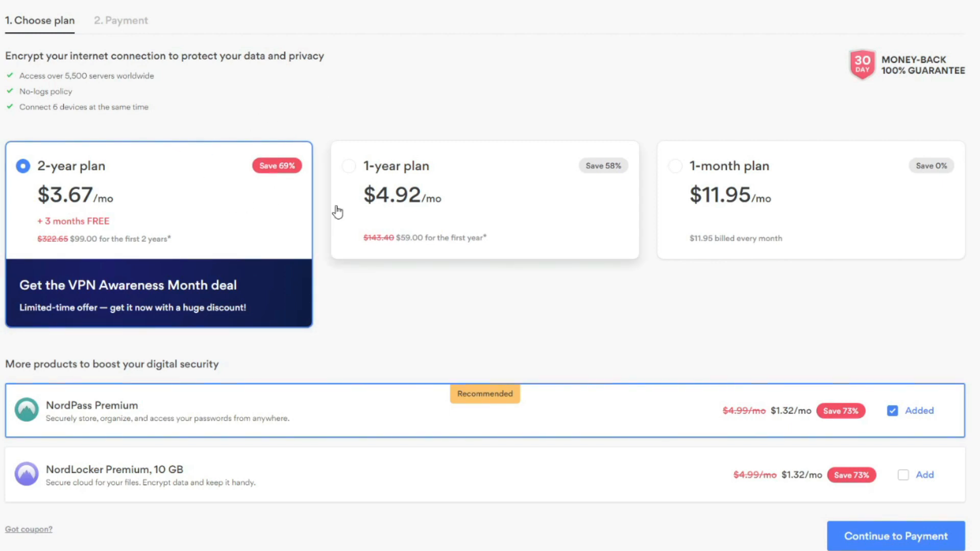
pyautogui.moveTo(806, 170)
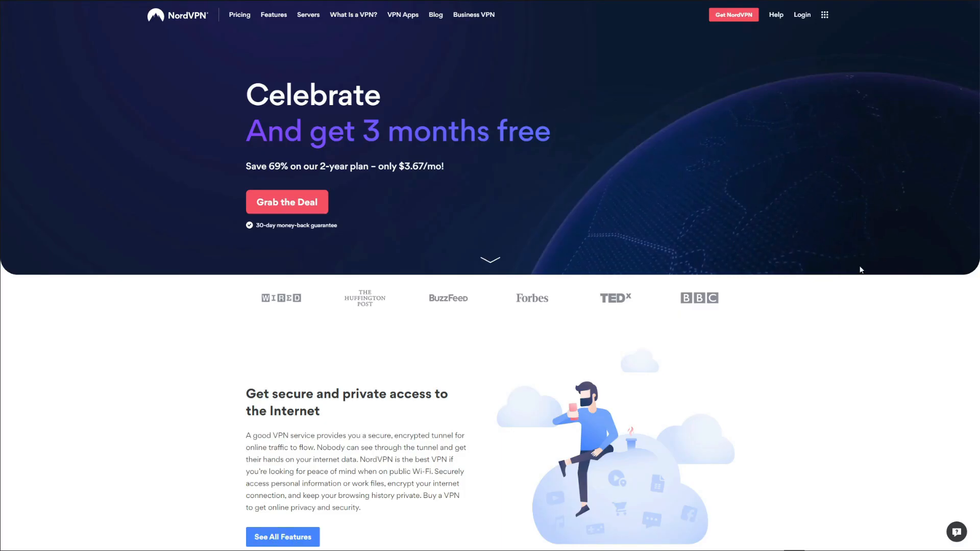
pyautogui.scroll(-3)
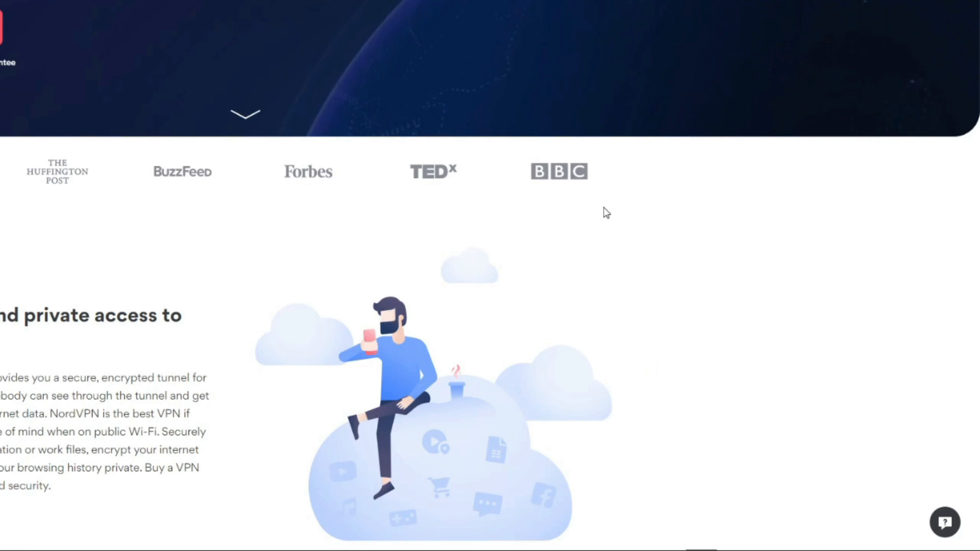
pyautogui.moveTo(945, 522)
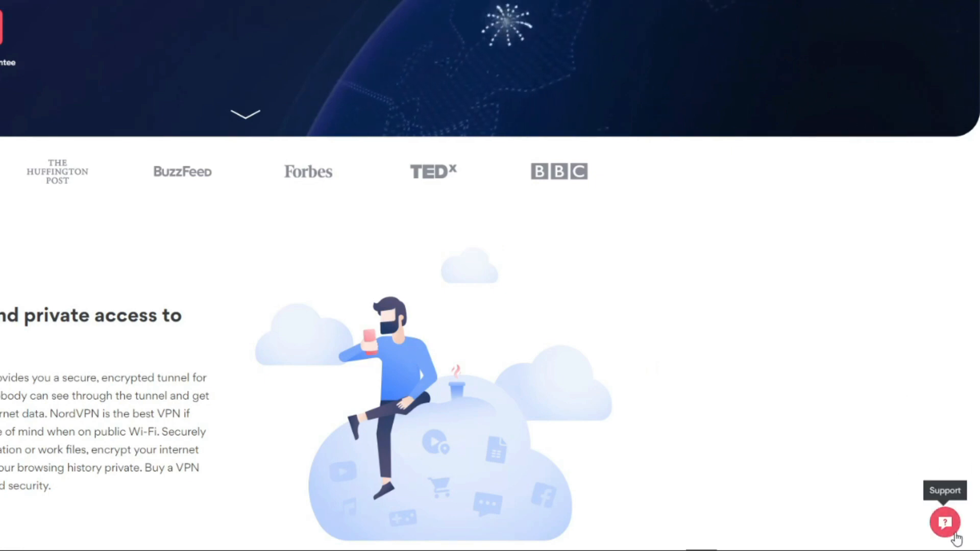
# - Bring up the Support panel and start a live chat about refunds
pyautogui.click(944, 522)
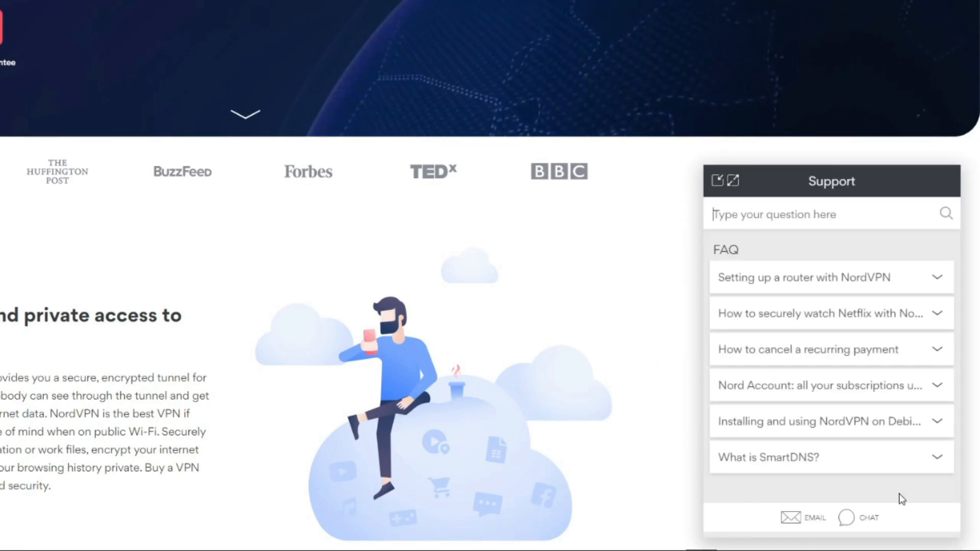
pyautogui.click(867, 517)
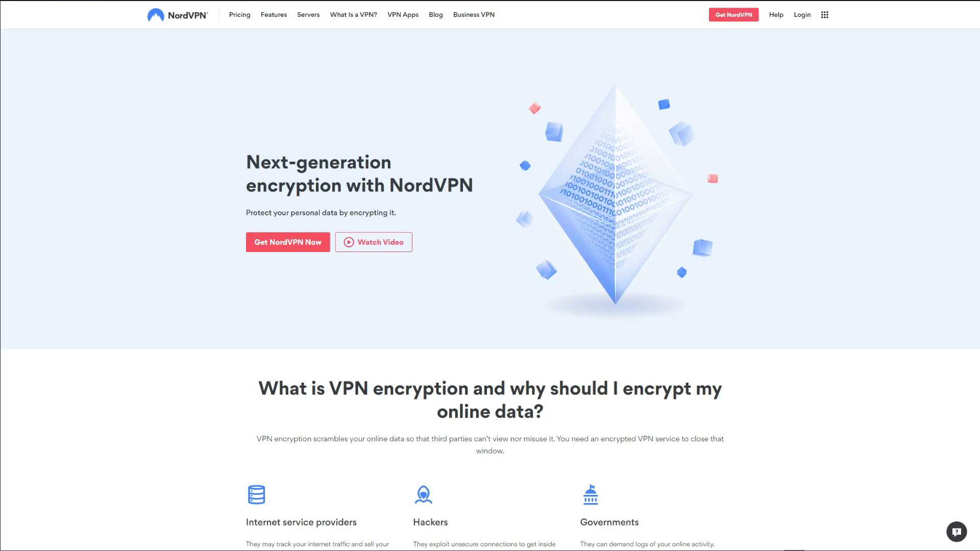
# - Scroll down the next-generation encryption page toward the VPN Apps links
pyautogui.scroll(-3)
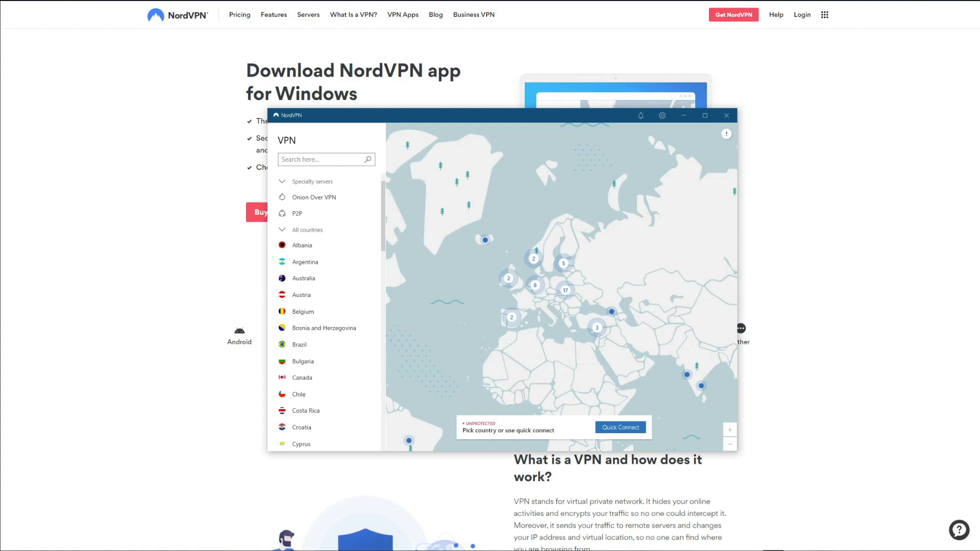
pyautogui.moveTo(584, 120)
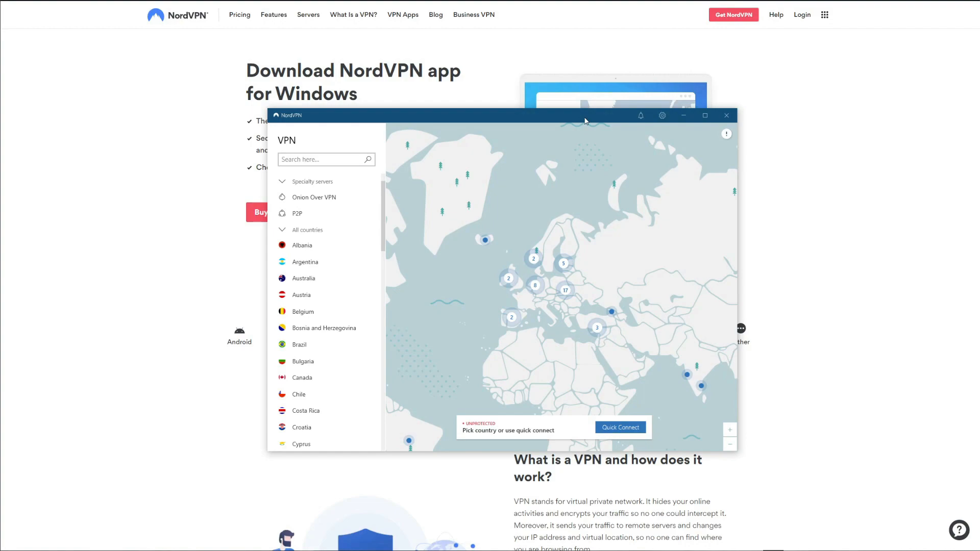